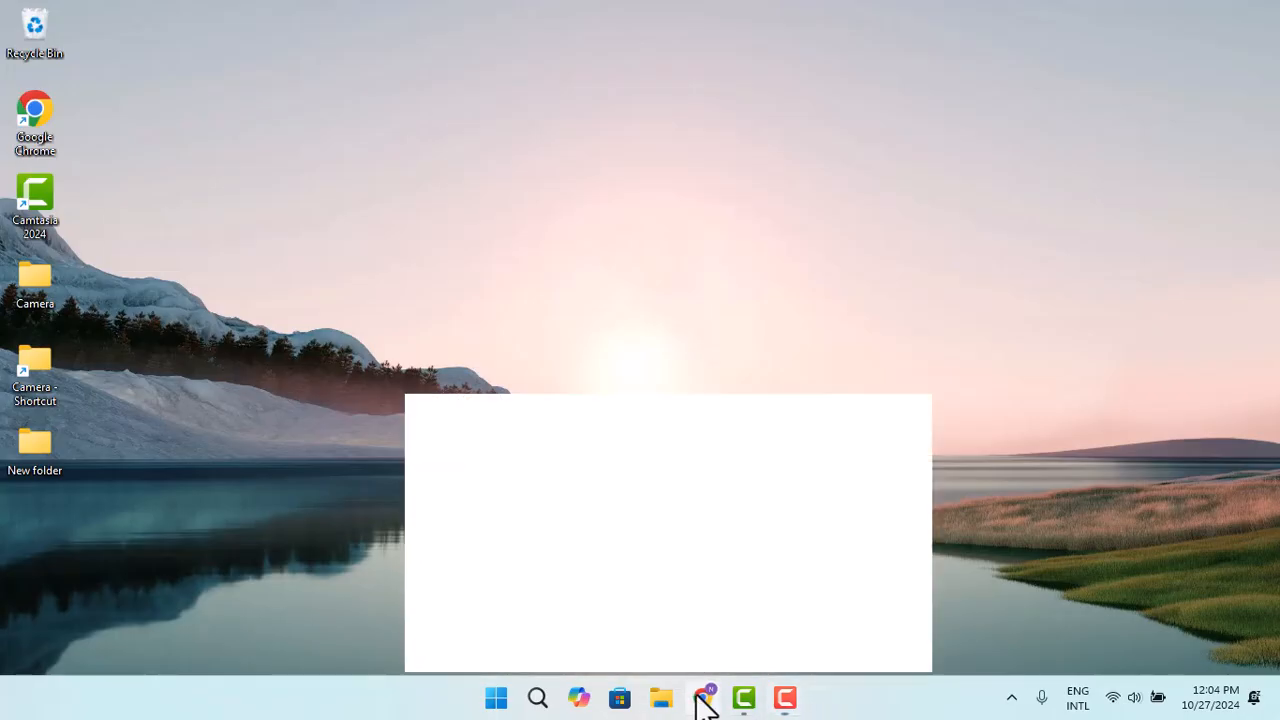
# Step: Bring up Chrome from the taskbar to show the Google Photos library
pyautogui.click(703, 698)
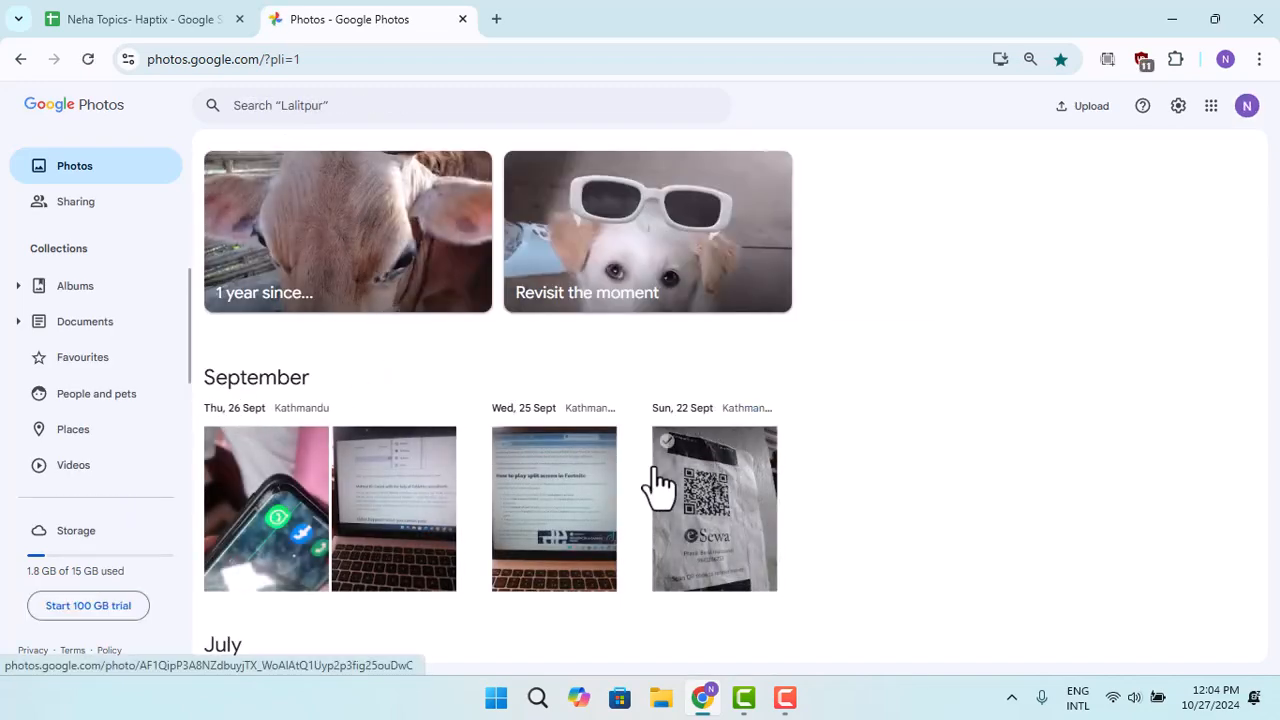
pyautogui.scroll(-3)
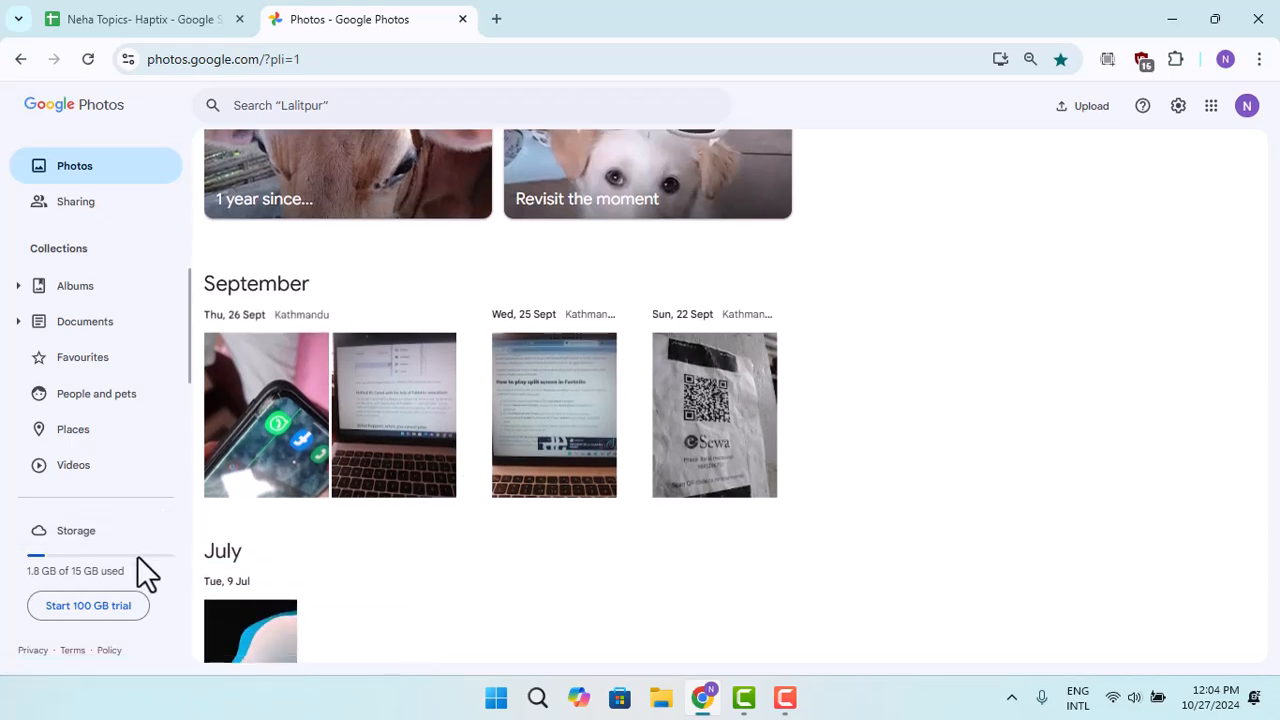
pyautogui.moveTo(130, 525)
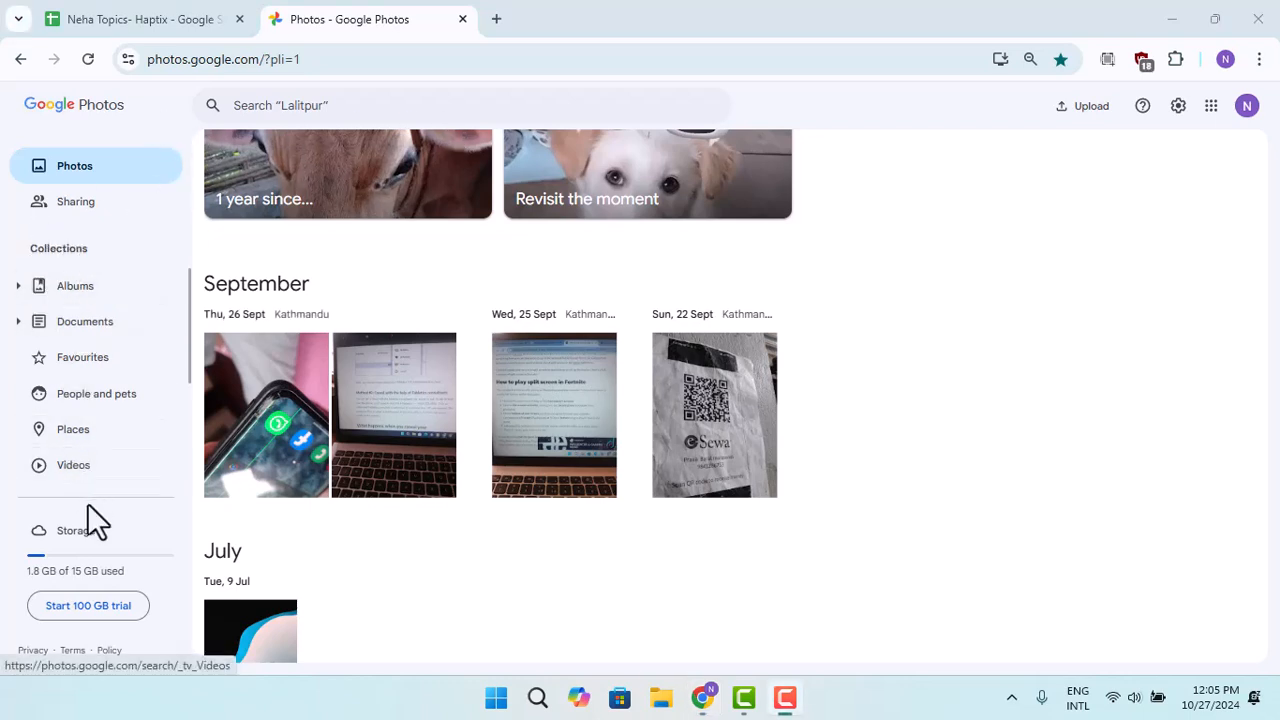
pyautogui.moveTo(874, 155)
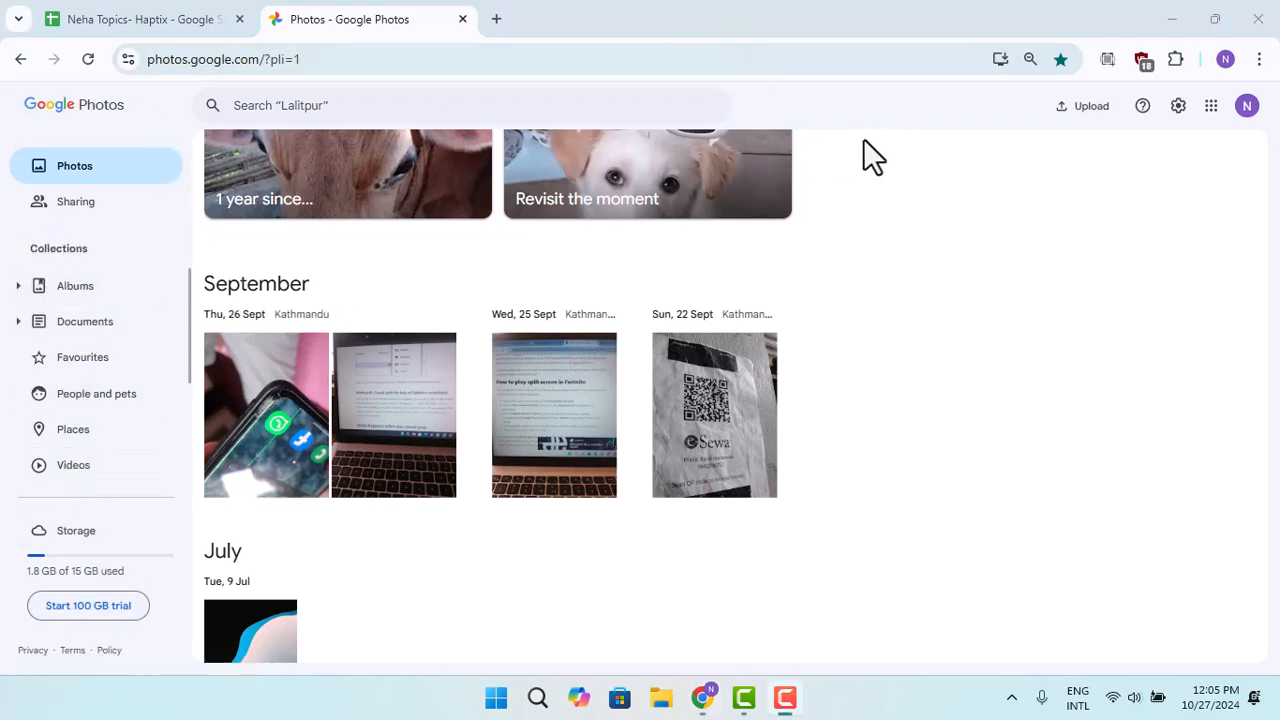
pyautogui.scroll(-3)
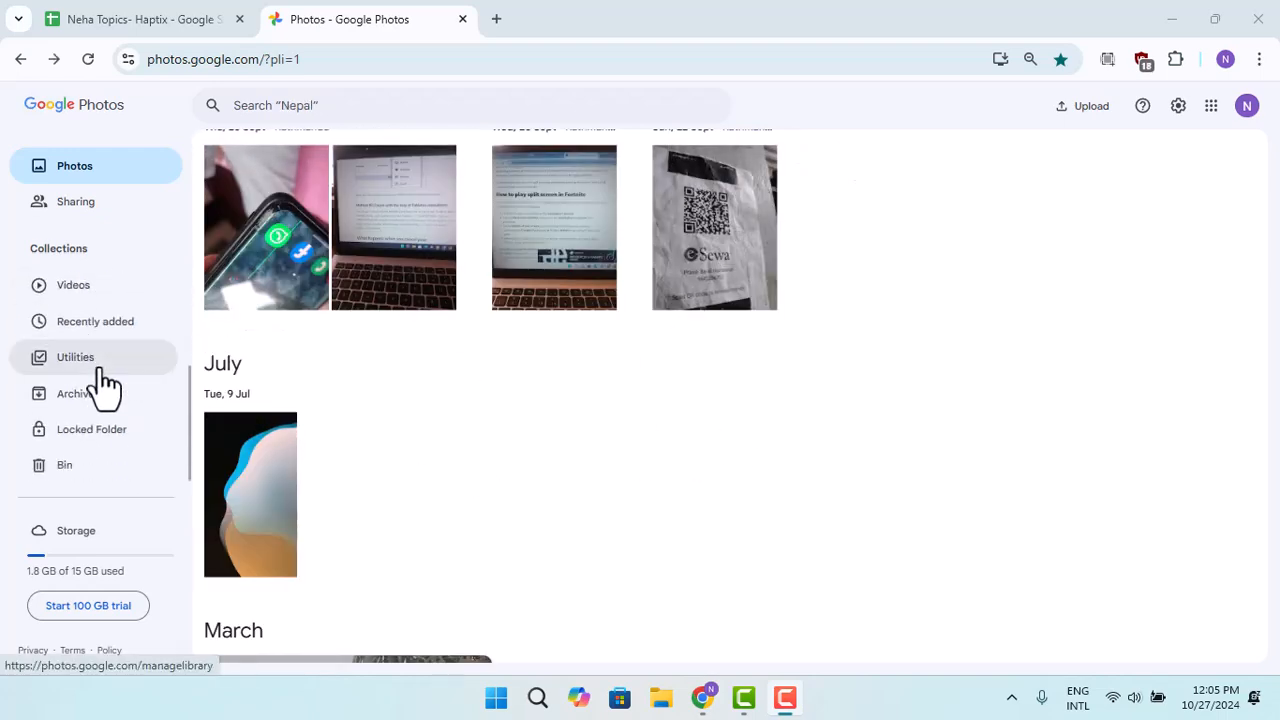
# Step: Open the Bin under Collections and confirm it holds no deleted items
pyautogui.click(65, 464)
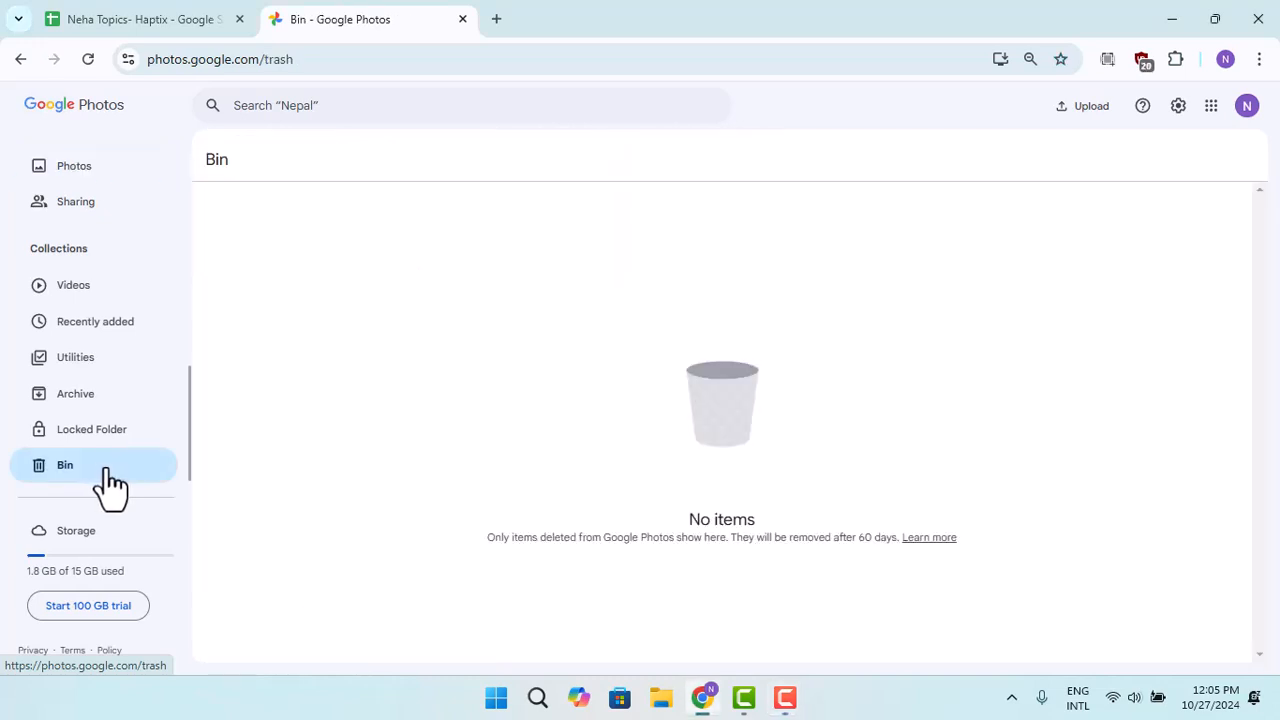
pyautogui.moveTo(920, 545)
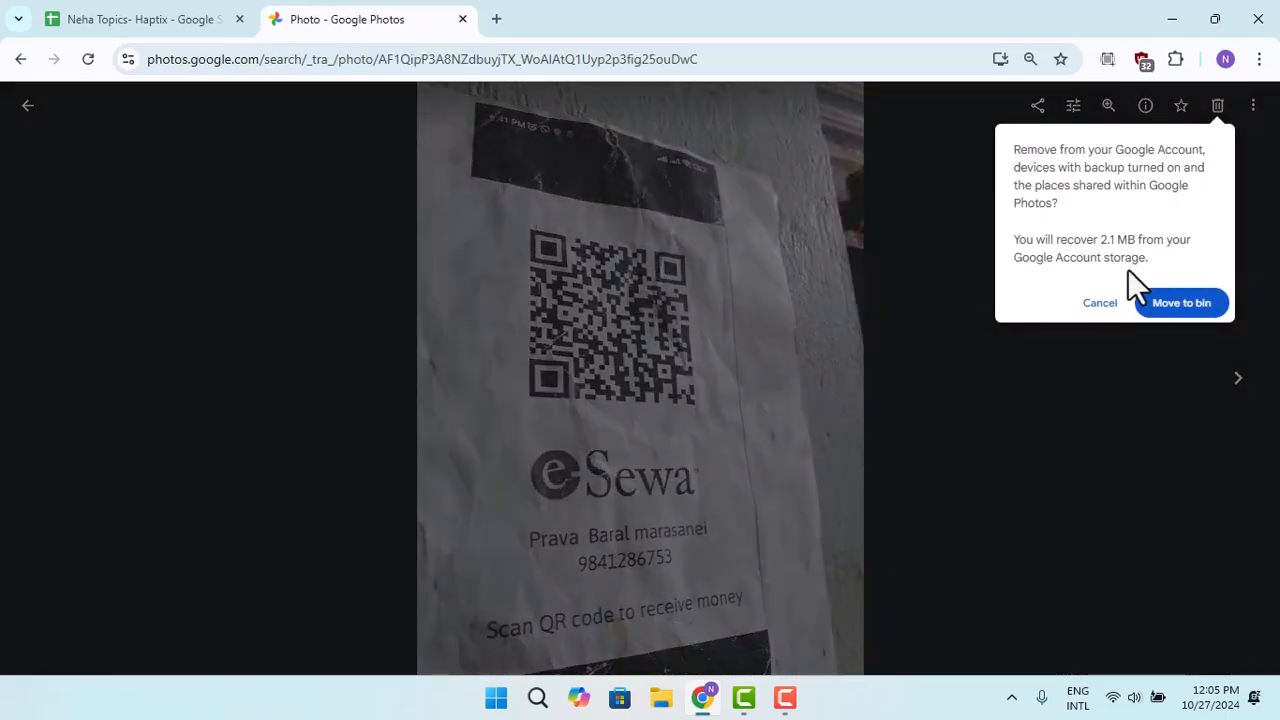
# Step: Send the eSewa QR code photo to the Bin, then reopen it there and restore it
pyautogui.click(1181, 302)
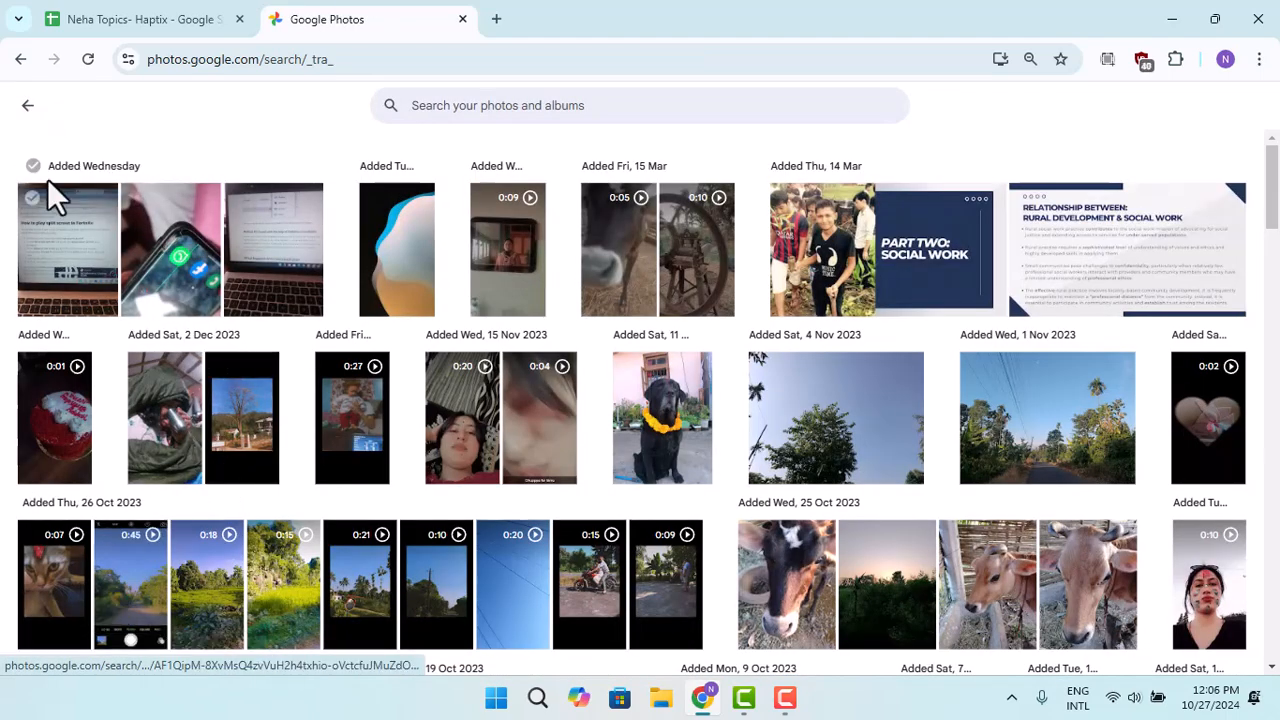
pyautogui.click(27, 105)
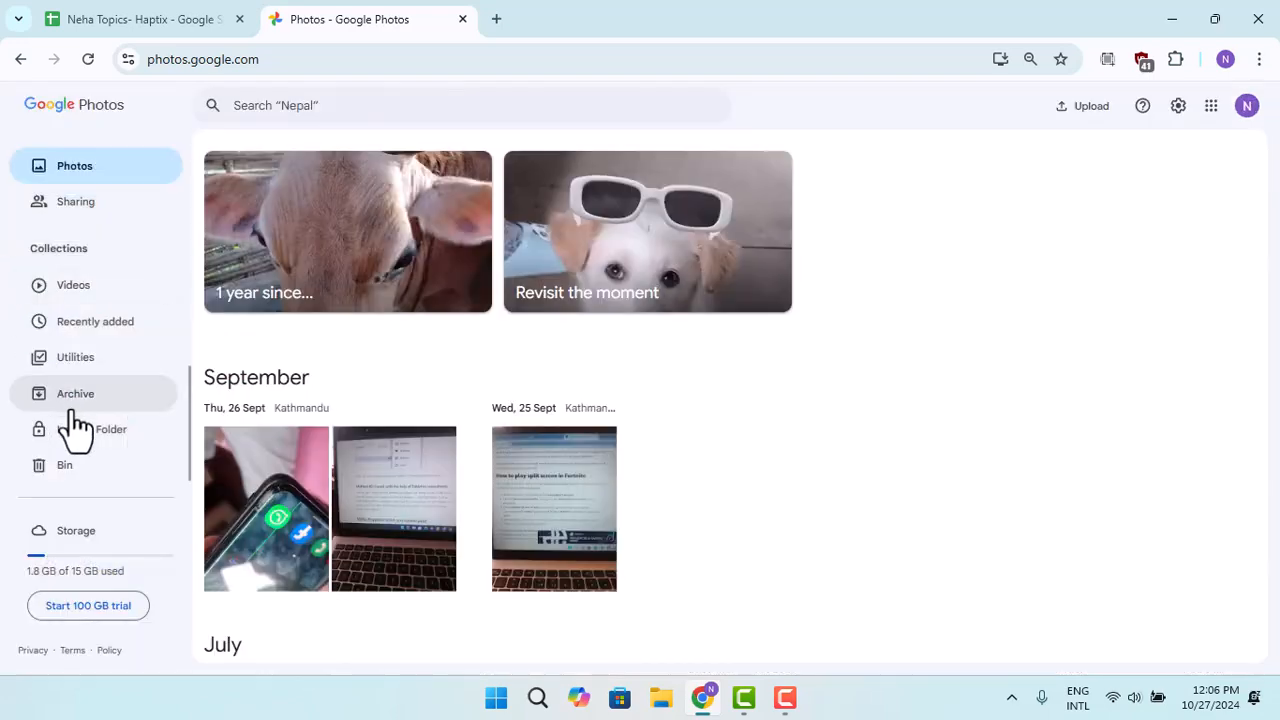
pyautogui.click(65, 464)
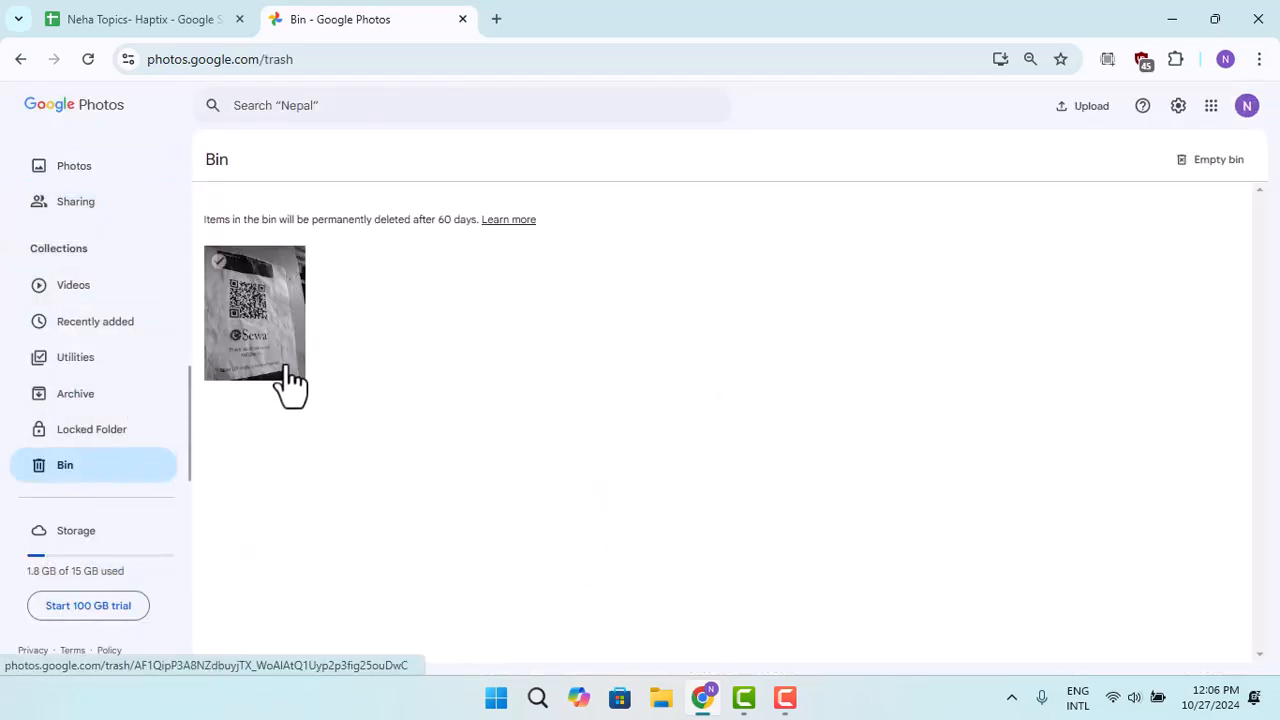
pyautogui.click(254, 312)
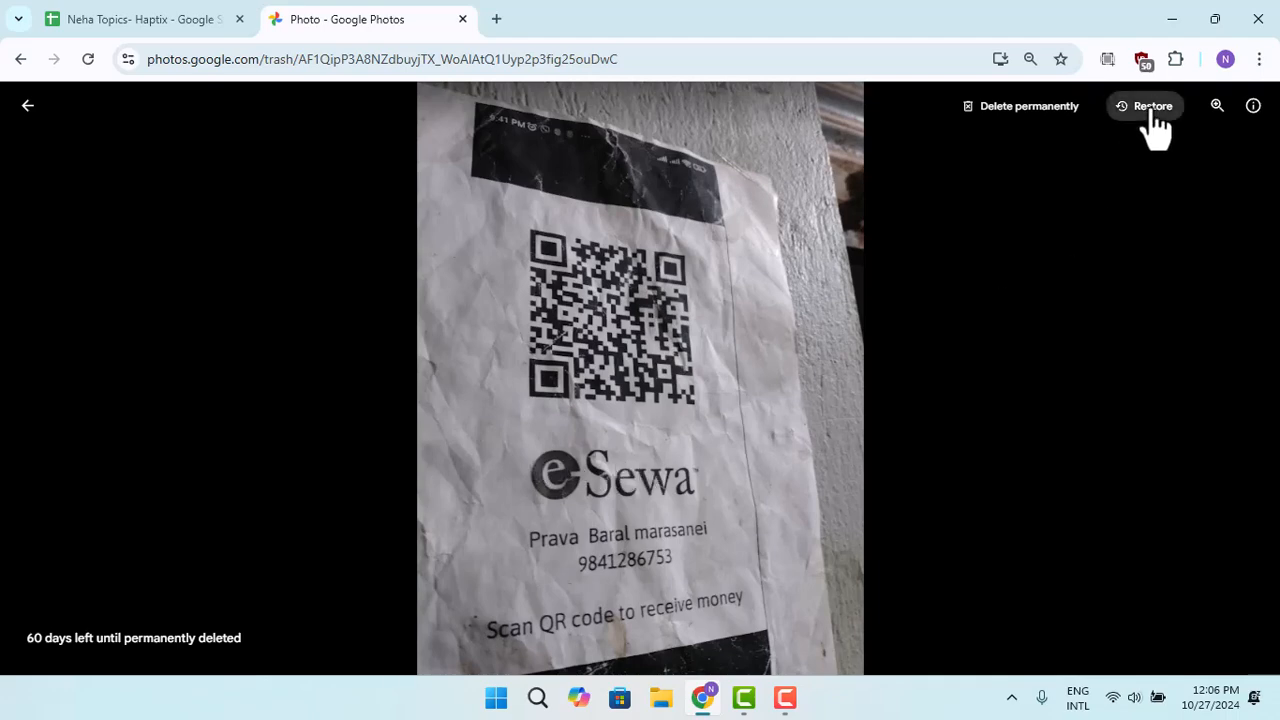
pyautogui.click(1145, 106)
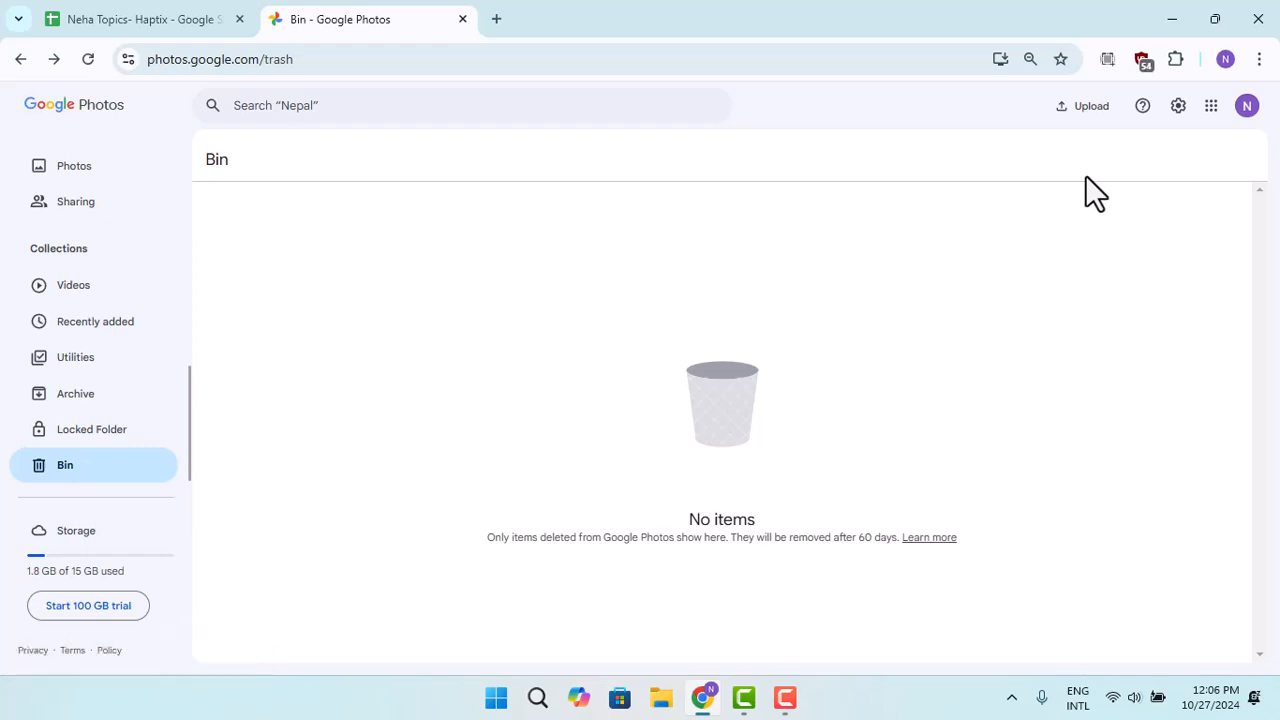
pyautogui.moveTo(820, 283)
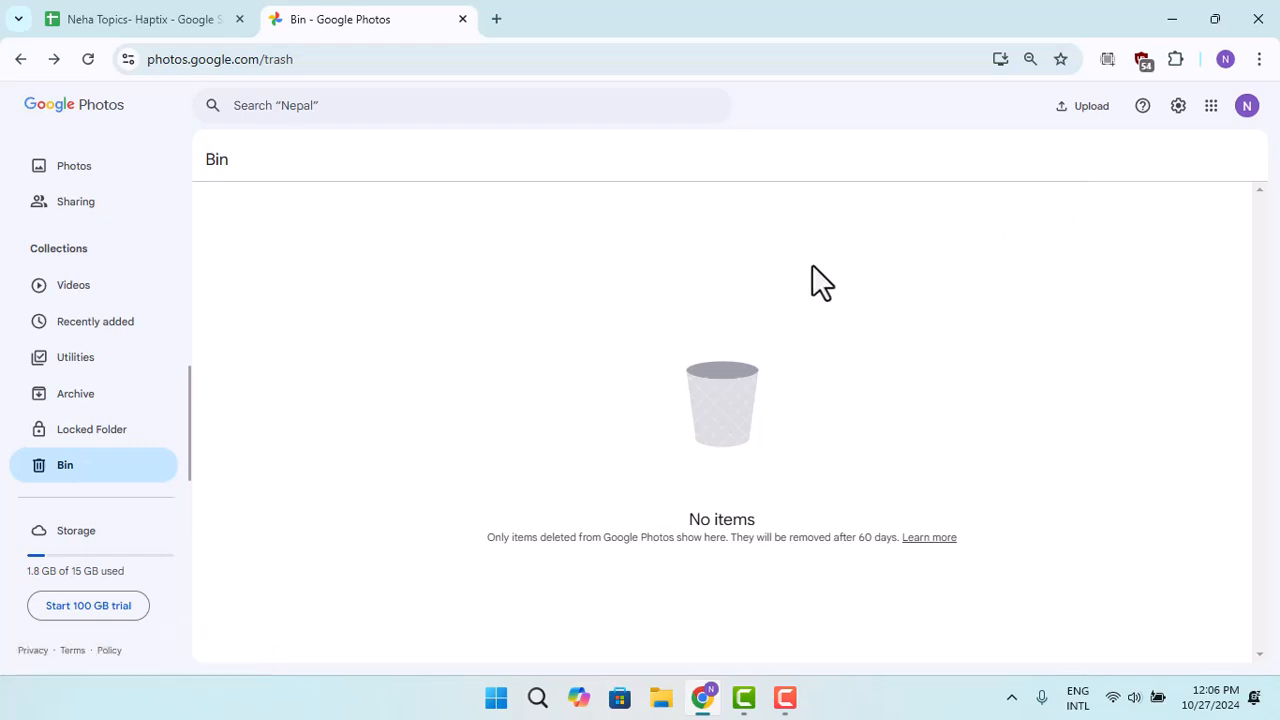